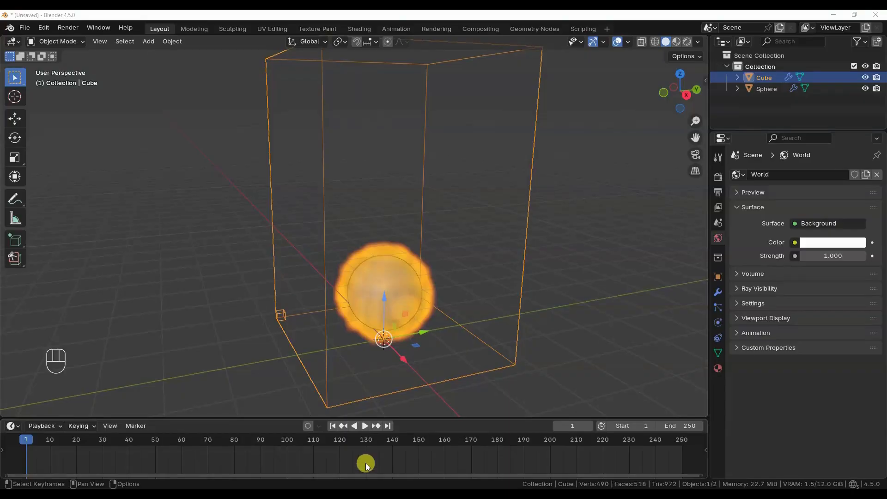
Play the fire simulation under the pot set as a fluid collision effector
left_click(365, 425)
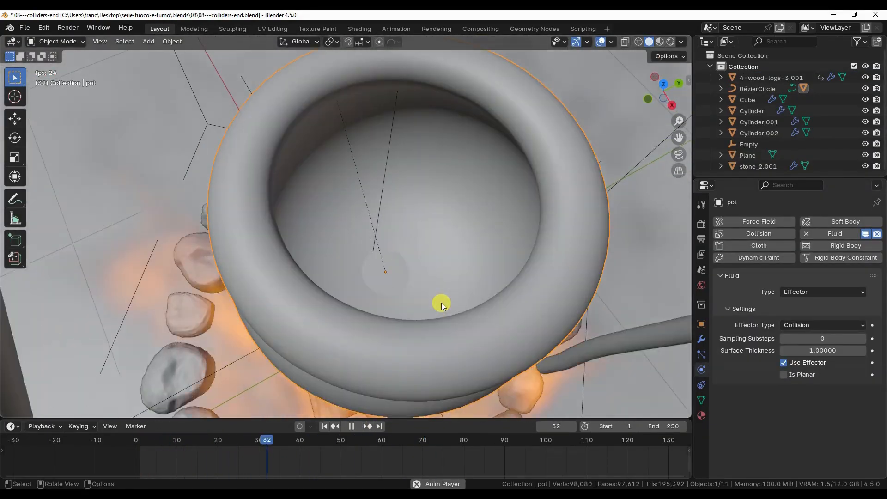
left_click(350, 426)
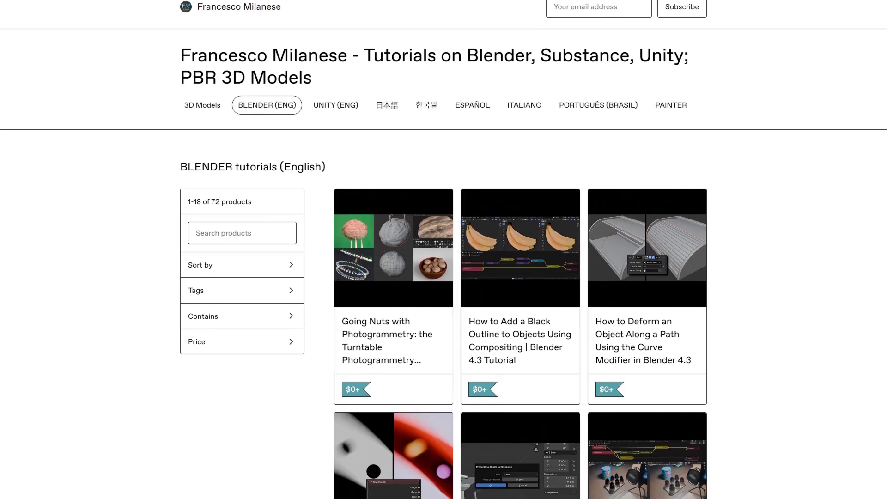
Scroll the BLENDER (ENG) product grid down to the shortcuts setup tutorial
scroll("down", 3)
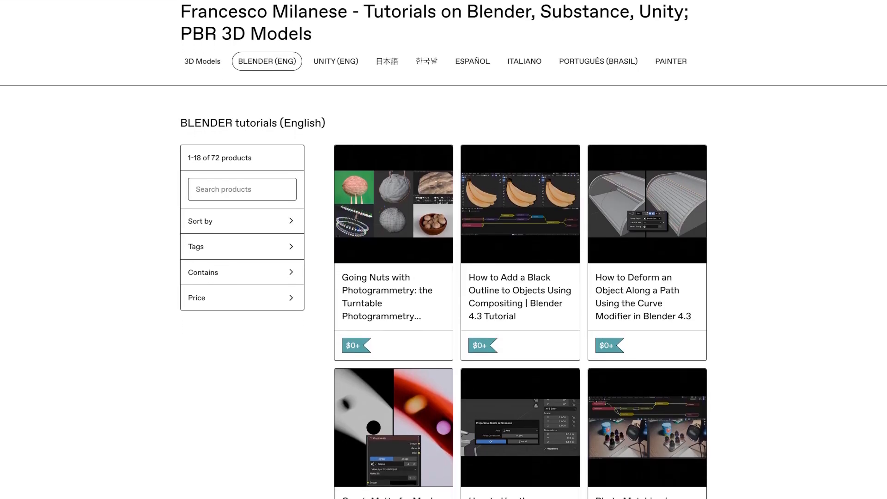
scroll("down", 3)
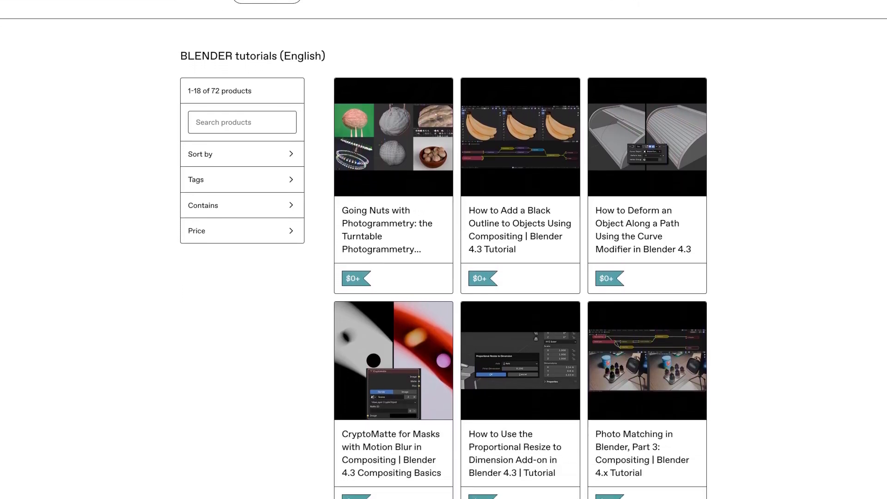
scroll("down", 3)
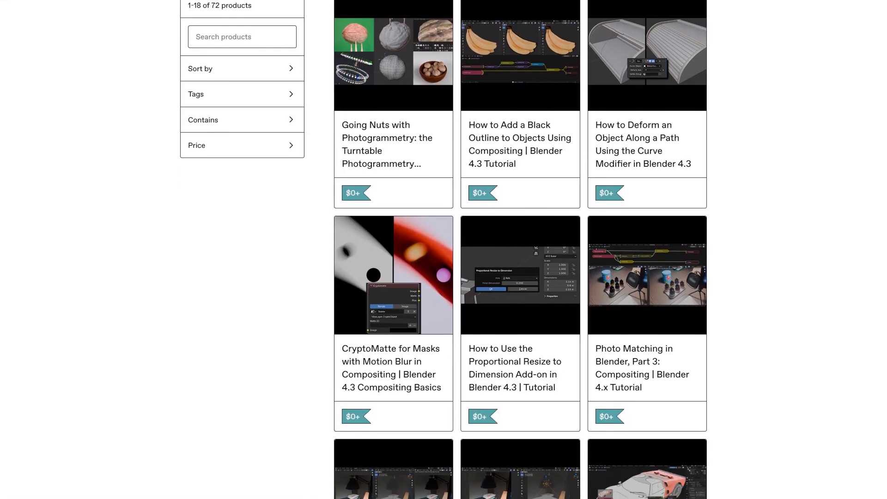
scroll("down", 3)
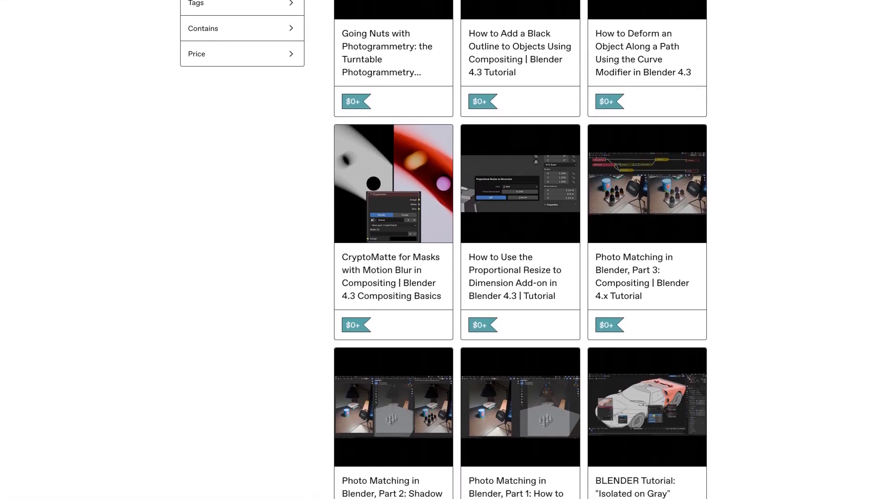
scroll("down", 3)
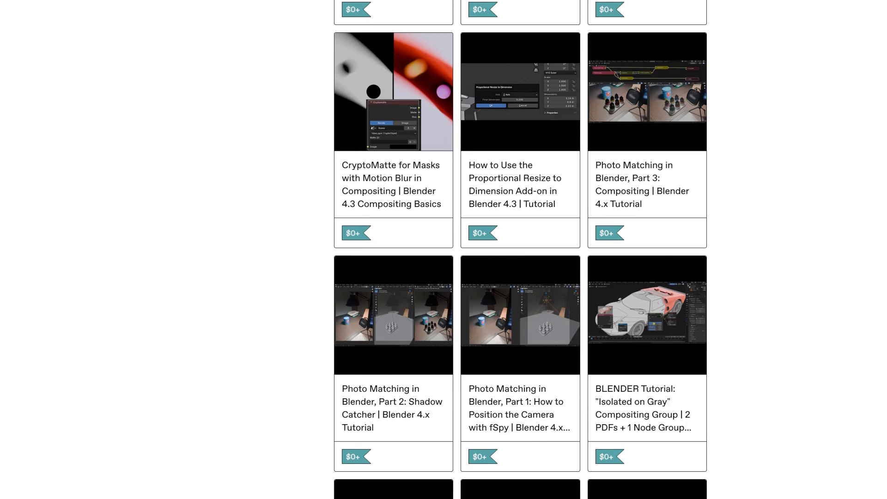
scroll("down", 3)
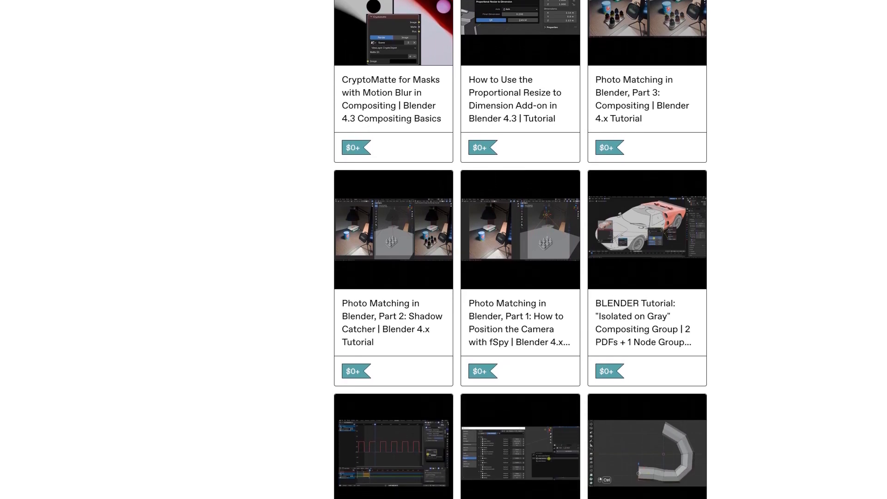
scroll("down", 3)
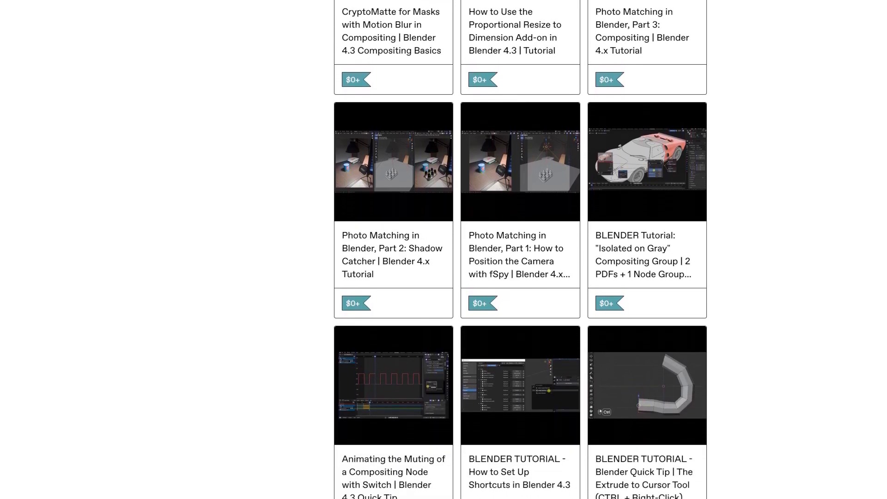
scroll("down", 3)
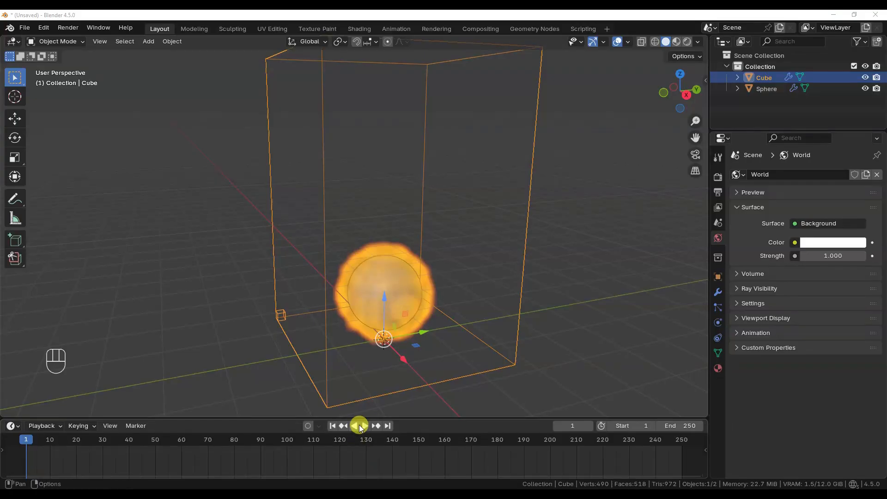
Play the fireball simulation and recolour its flames from orange to bright green
left_click(360, 425)
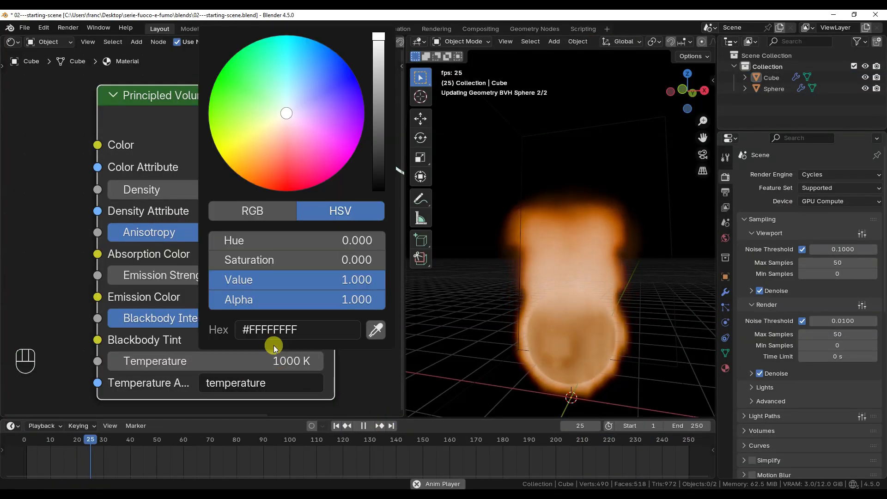
left_click_drag(285, 113, 265, 189)
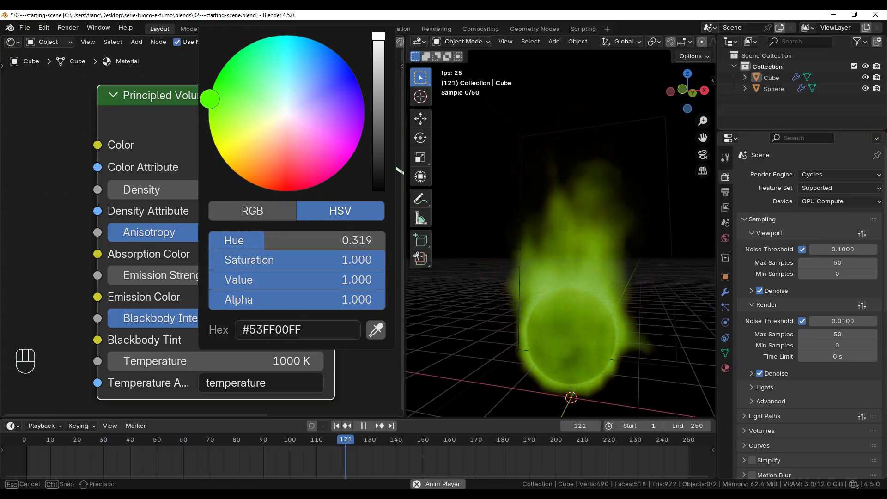
left_click_drag(209, 99, 254, 41)
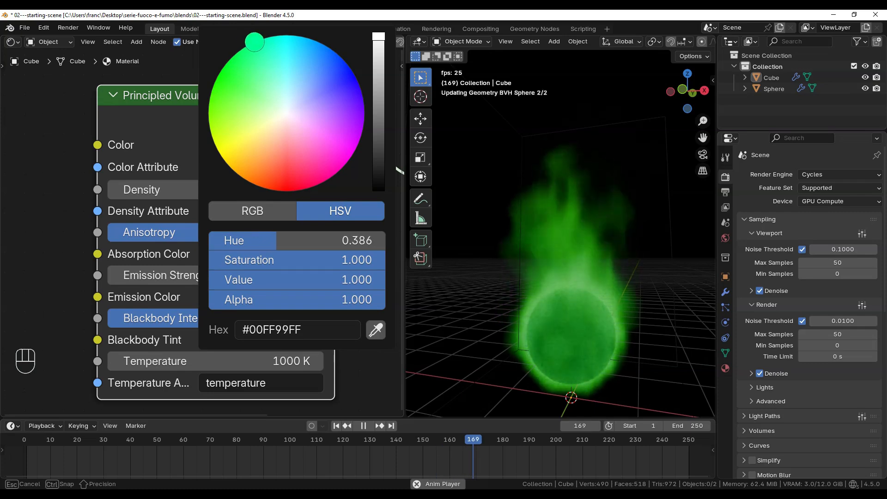
left_click_drag(254, 40, 323, 45)
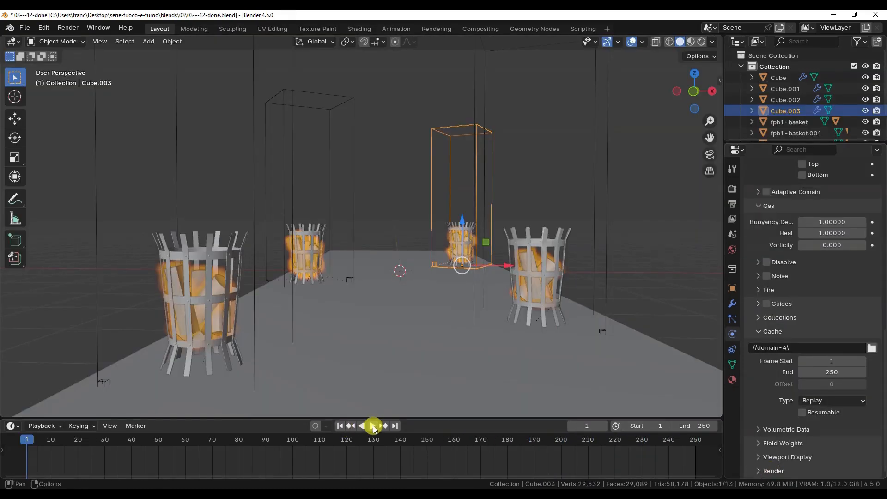
Play the fireplace smoke simulation with smoke rising toward the chimney outflow
left_click(373, 425)
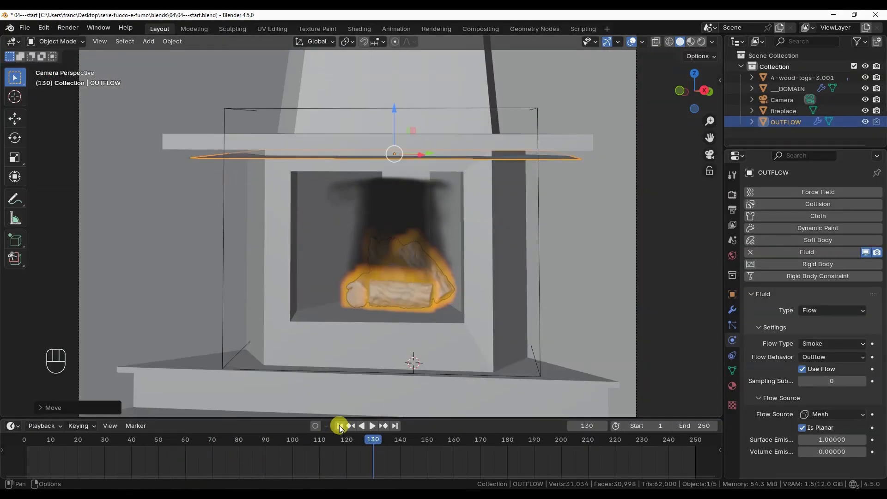
left_click(340, 426)
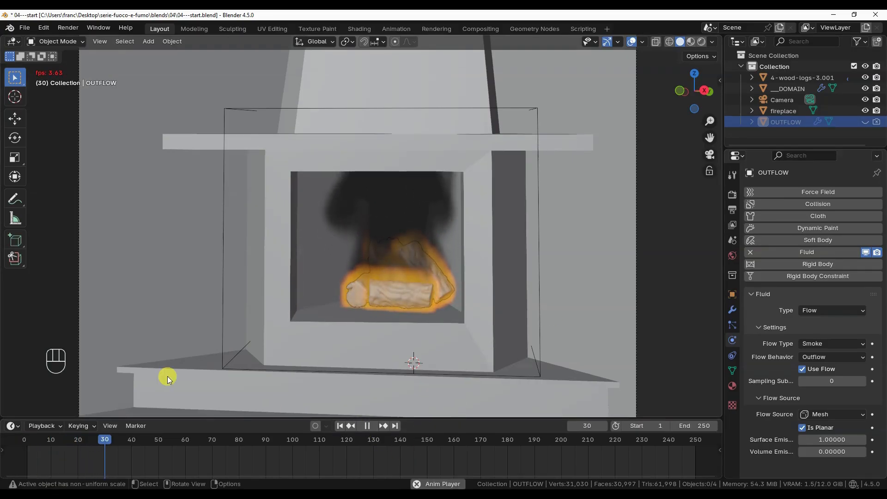
left_click(366, 426)
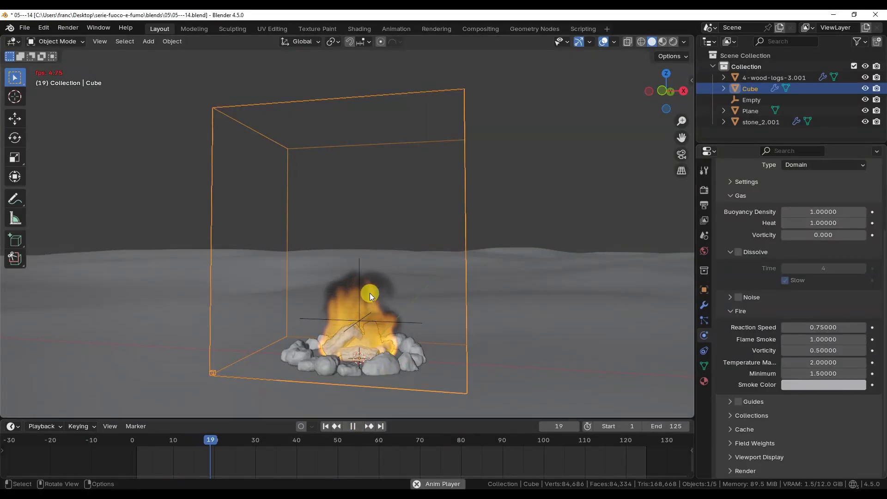
Start playback of the campfire burning among the ring of stones
left_click(337, 439)
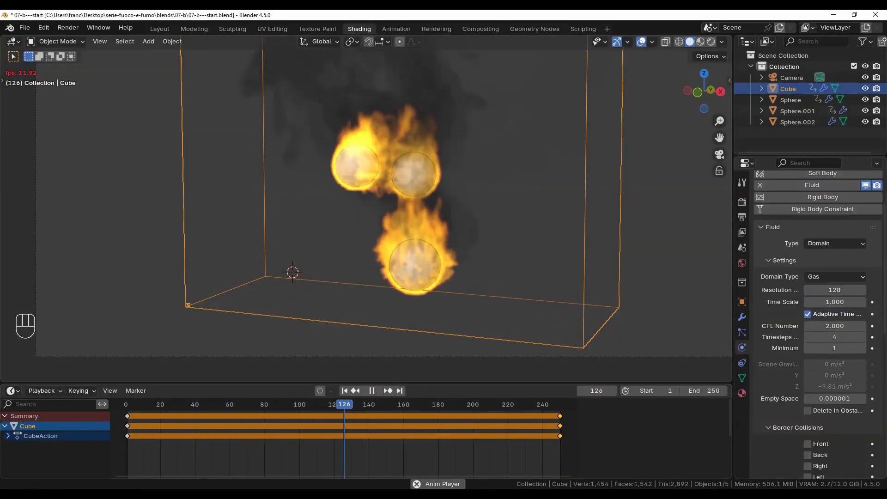
Play the three burning spheres simulation in the Shading workspace
left_click(372, 391)
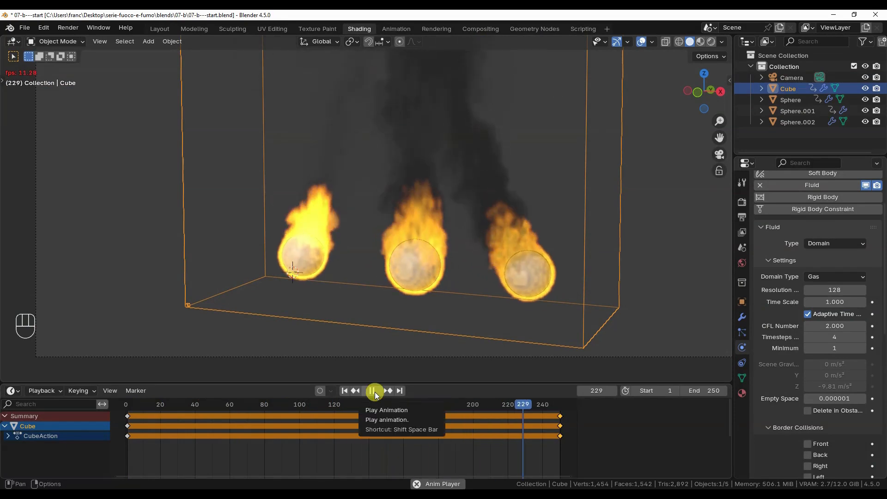
left_click(374, 391)
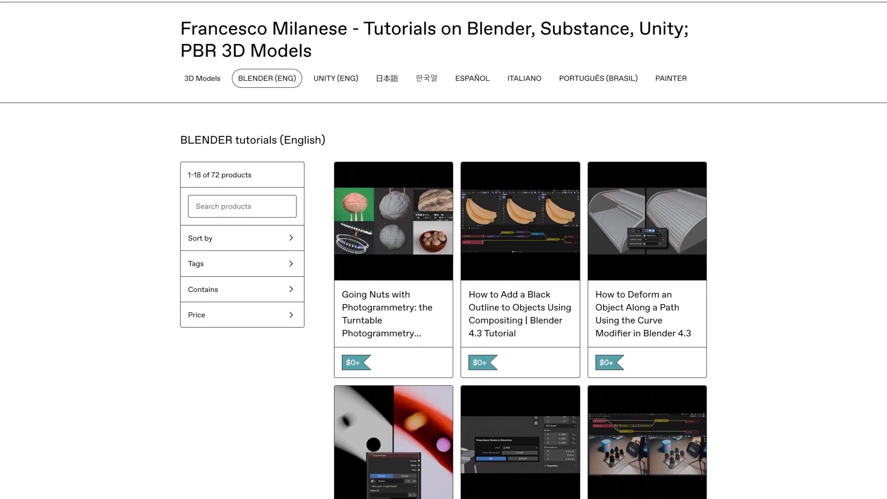
Scroll the tutorials grid past the Photo Matching and compositing-node tutorials
scroll("down", 3)
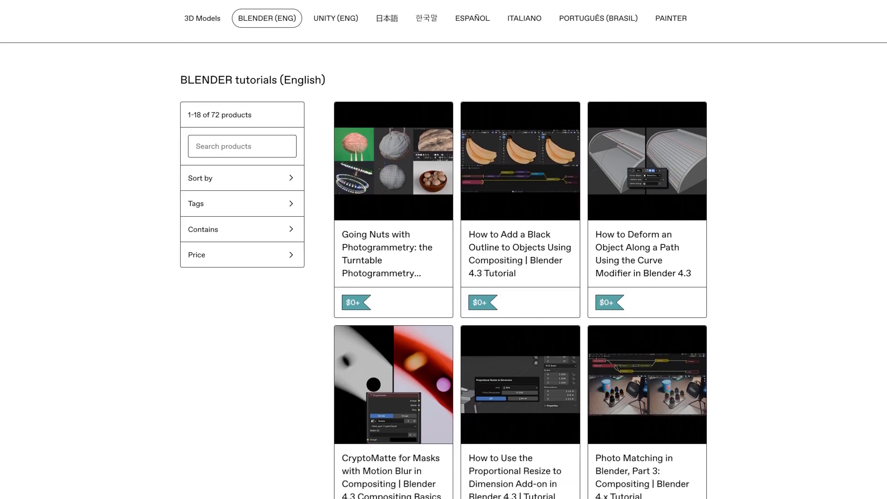
scroll("down", 3)
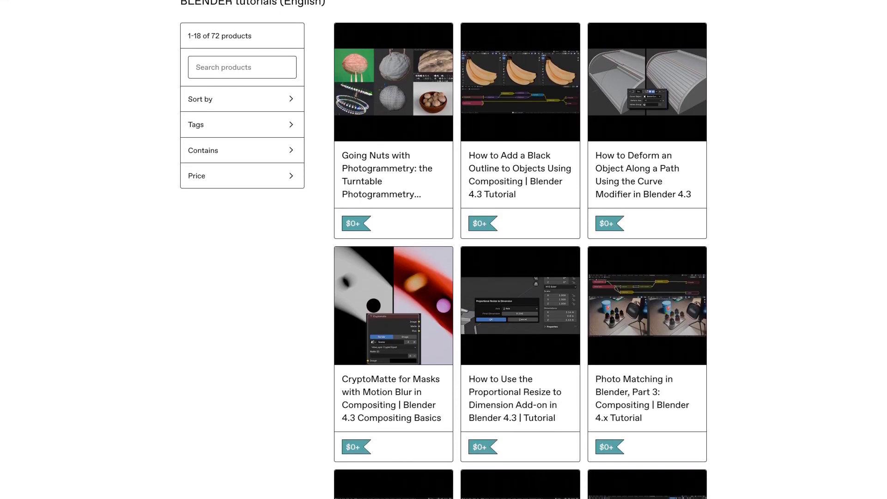
scroll("down", 3)
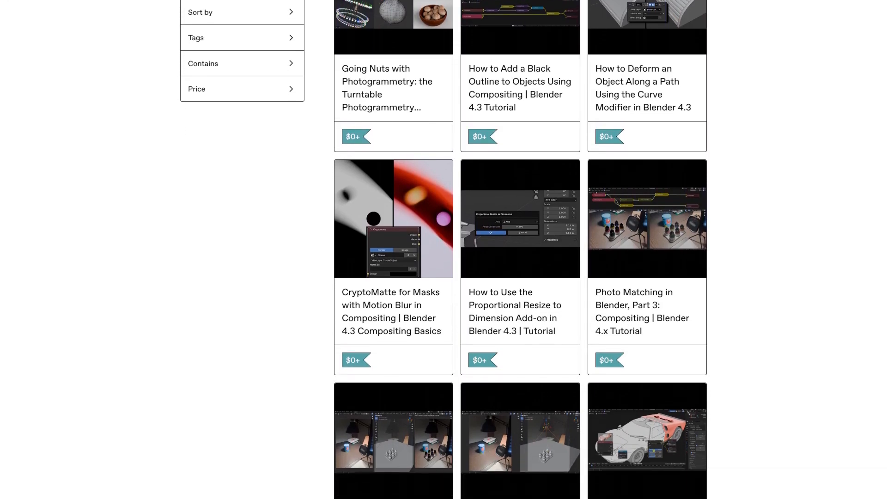
scroll("down", 3)
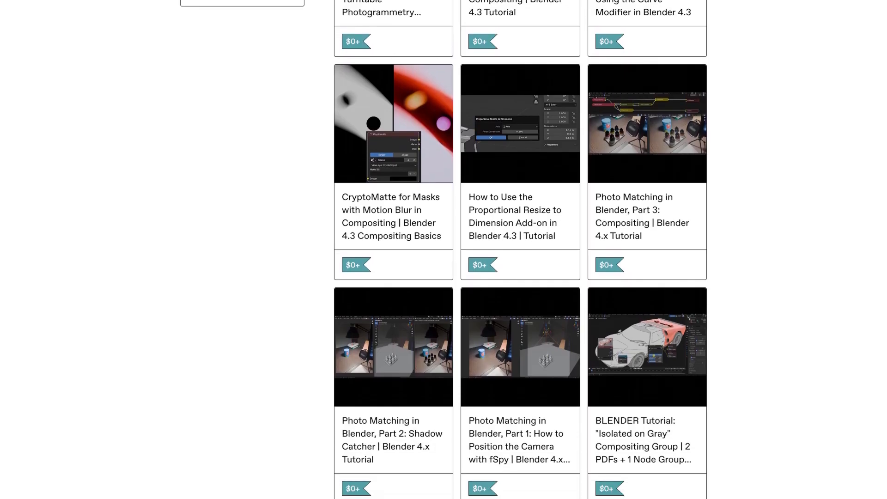
scroll("down", 3)
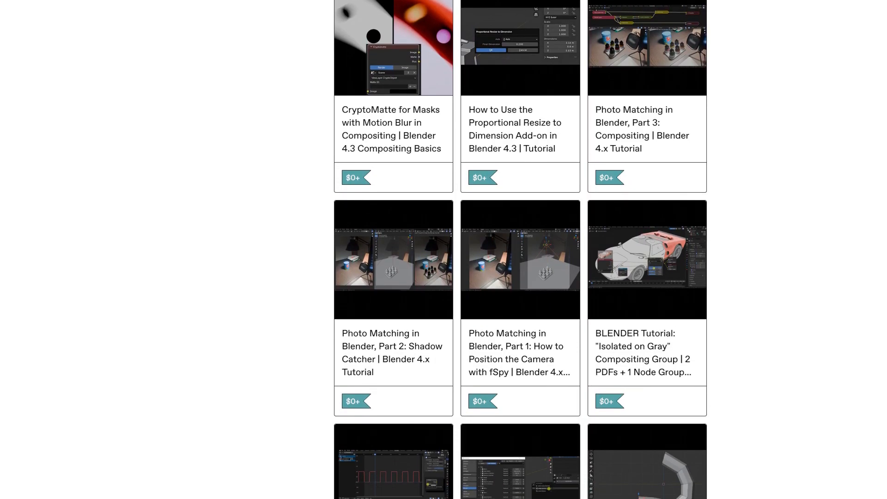
scroll("down", 3)
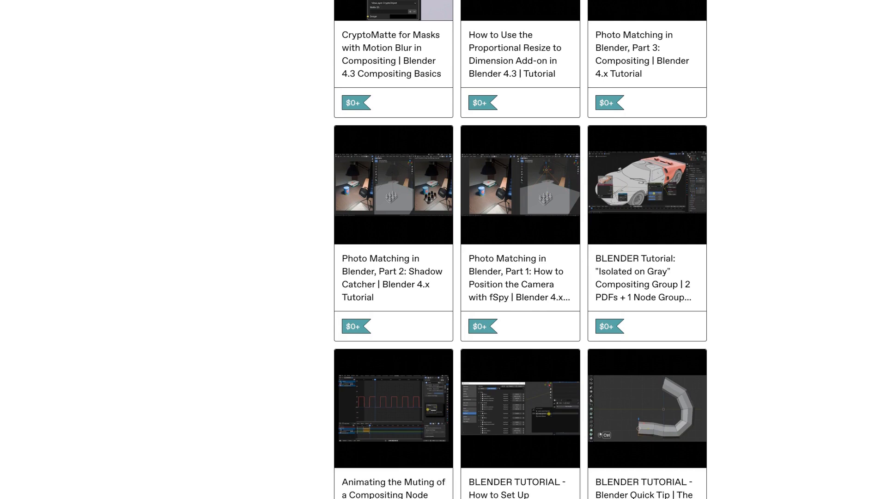